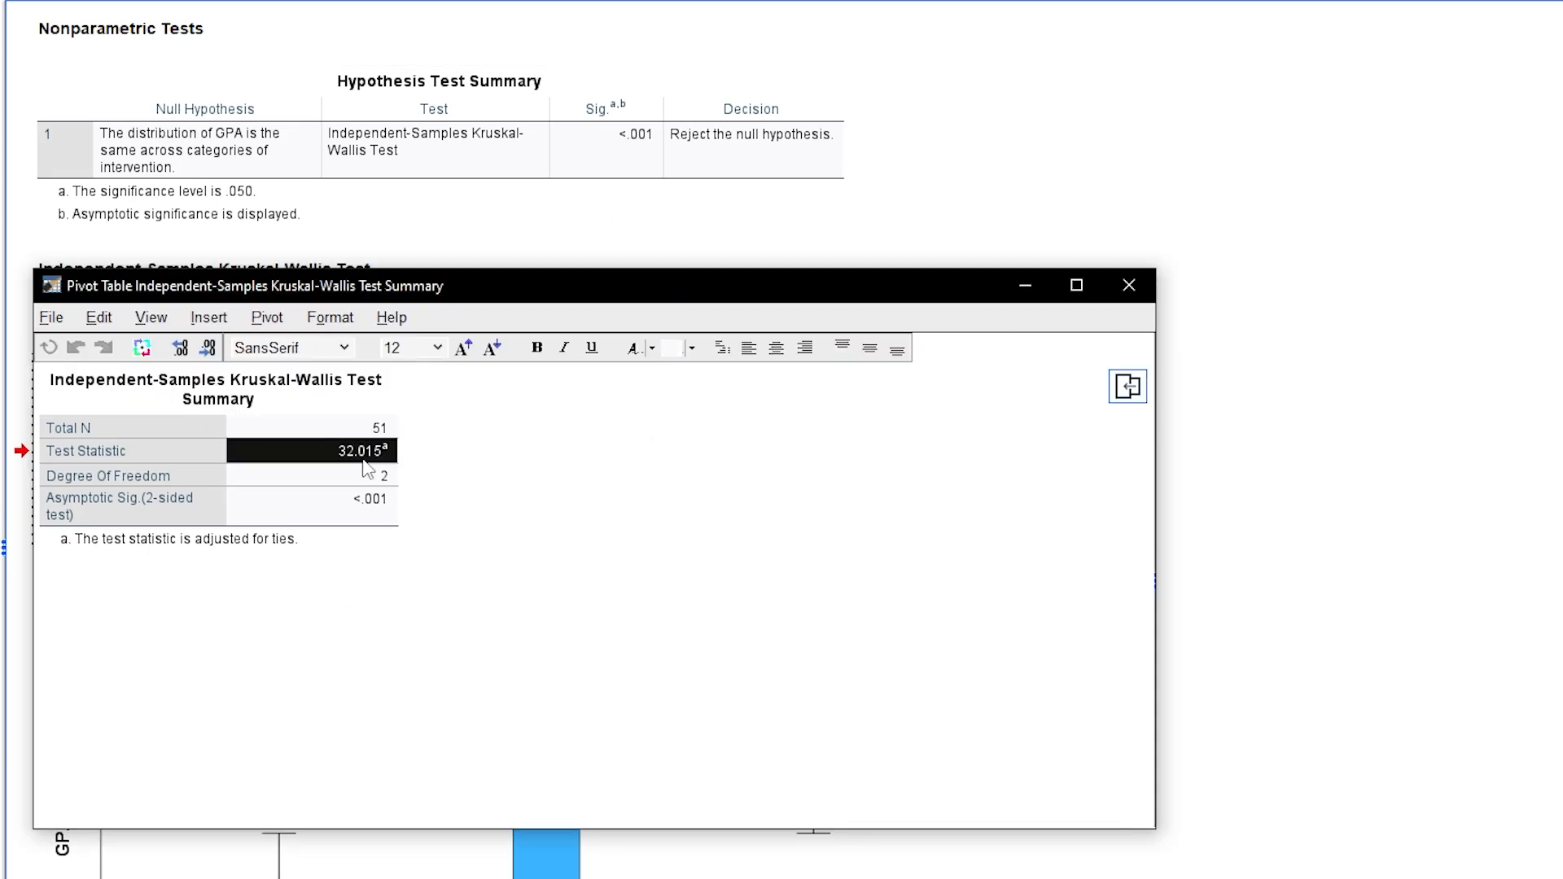
- Select the Kruskal-Wallis test statistic cell showing 32.015 in the summary table
{"action": "left_click", "coordinate": [225, 223]}
{"action": "type", "text": "=(B2-"}
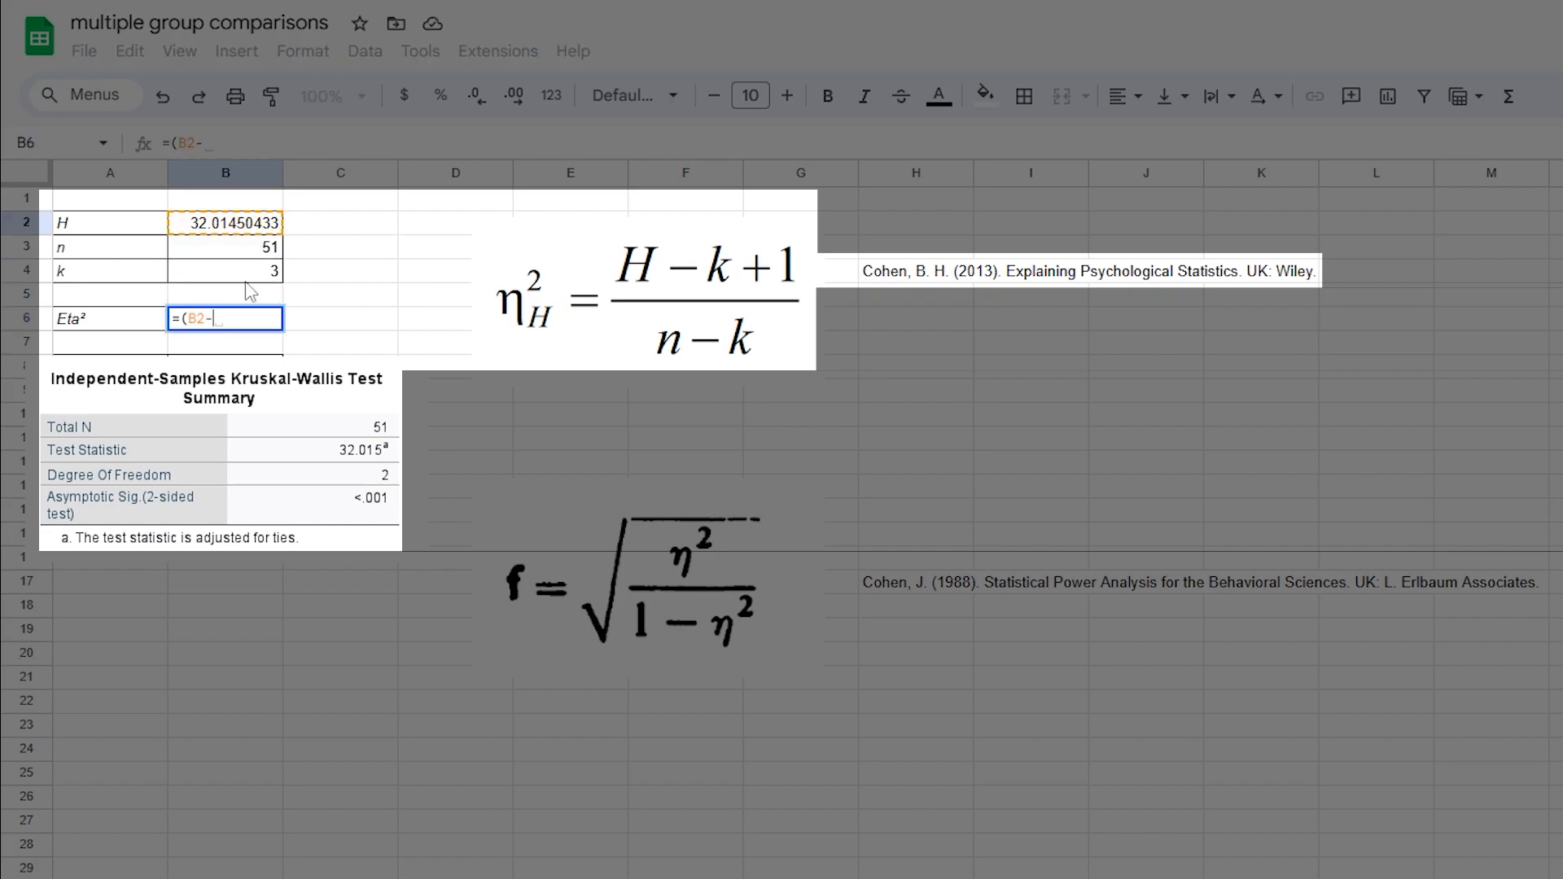
- Enter =(B2-B4+1)/(B3-B4) in B6 so eta-squared evaluates to 0.6253021735
{"action": "type", "text": "B4+1"}
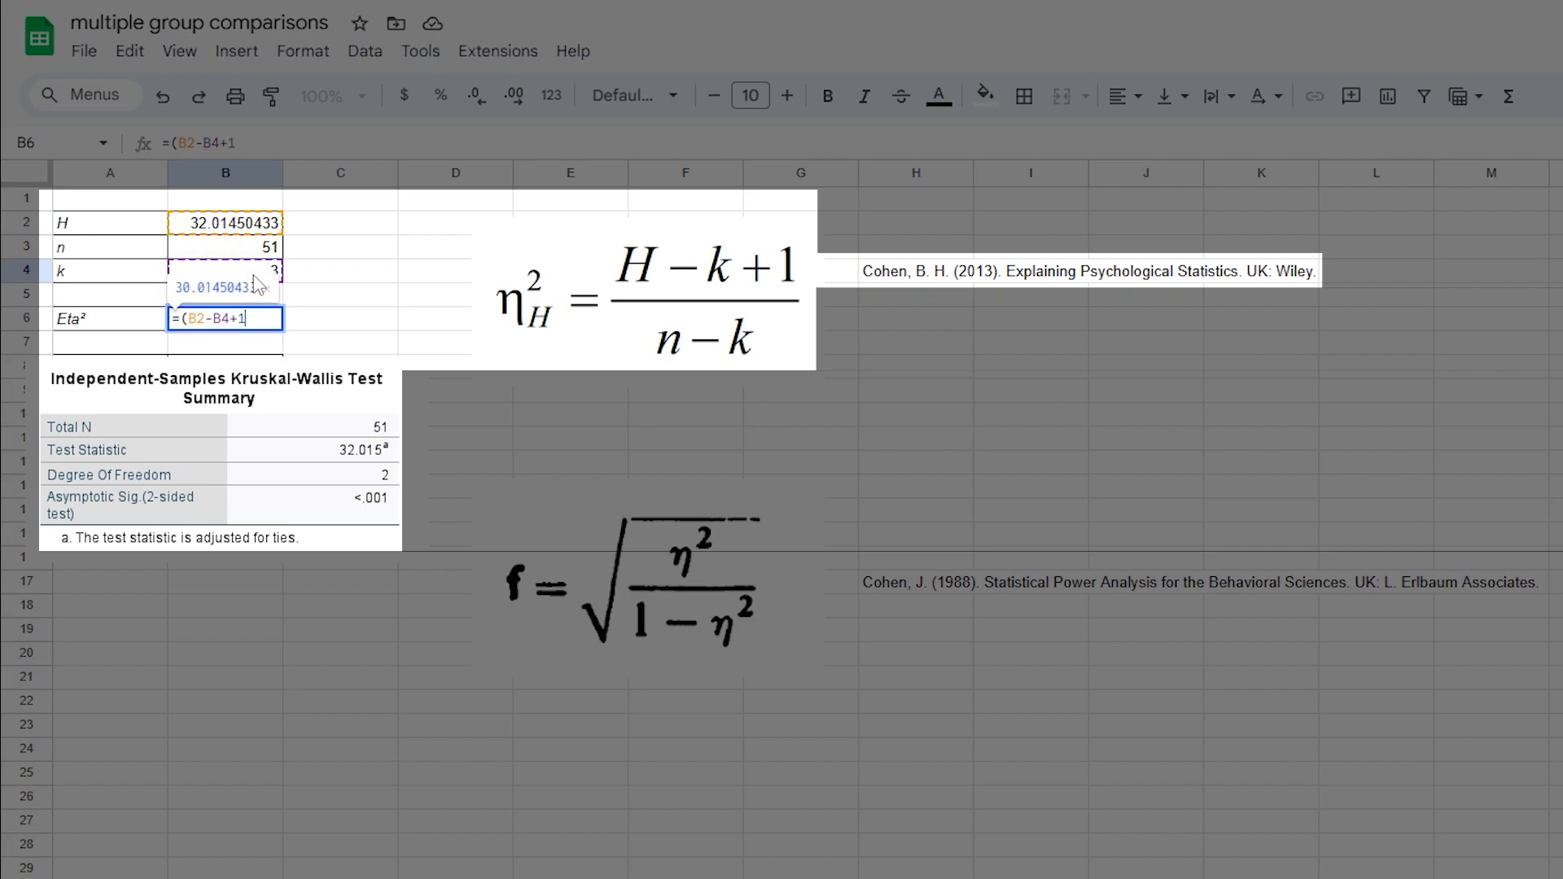
{"action": "type", "text": ")/"}
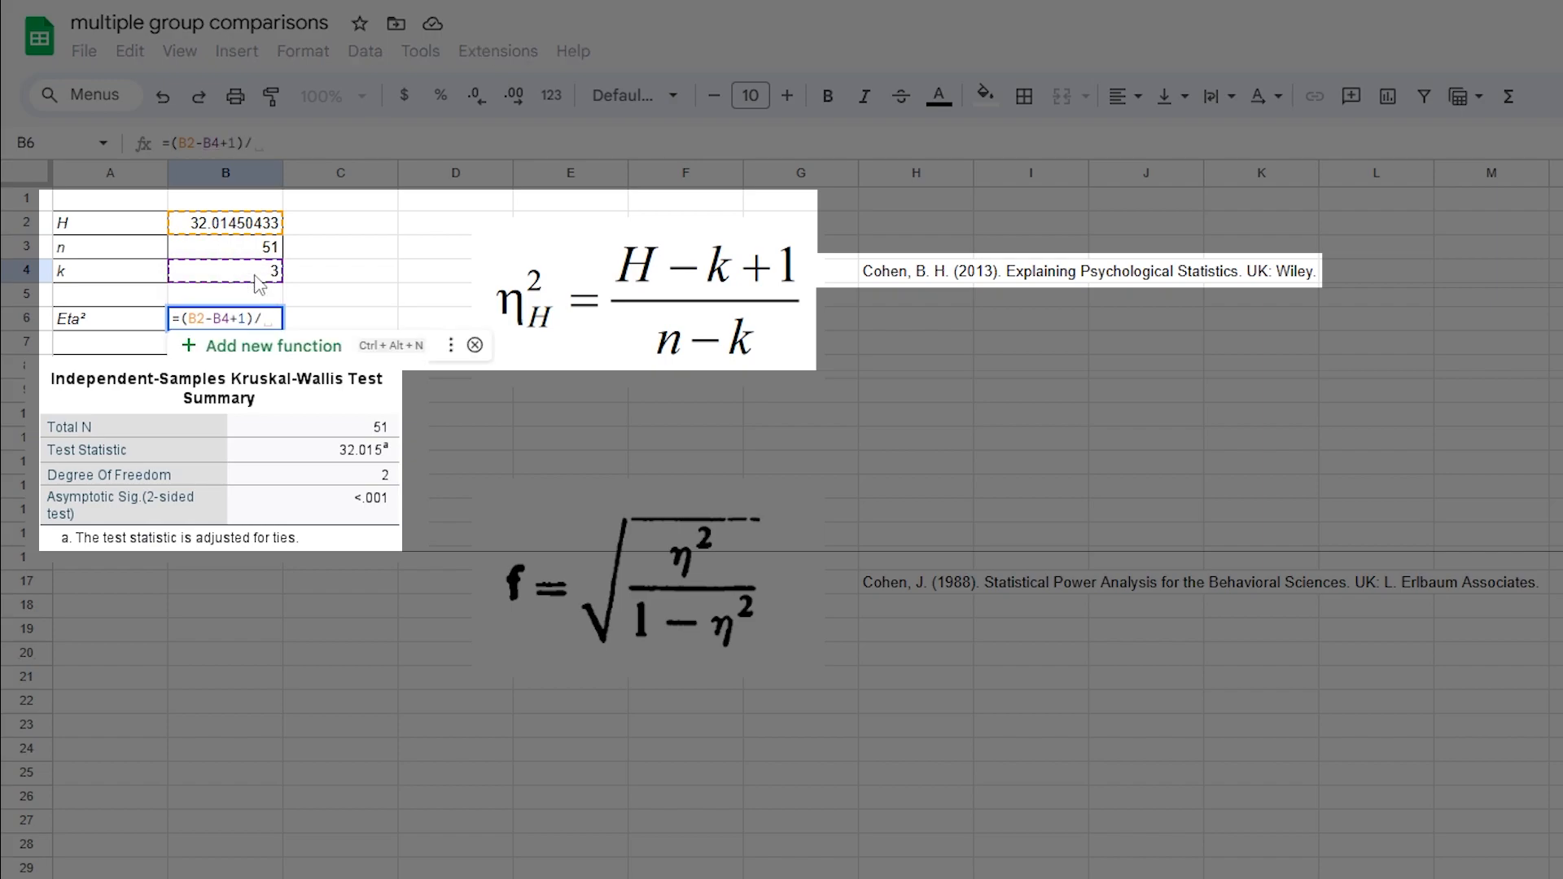
{"action": "type", "text": "("}
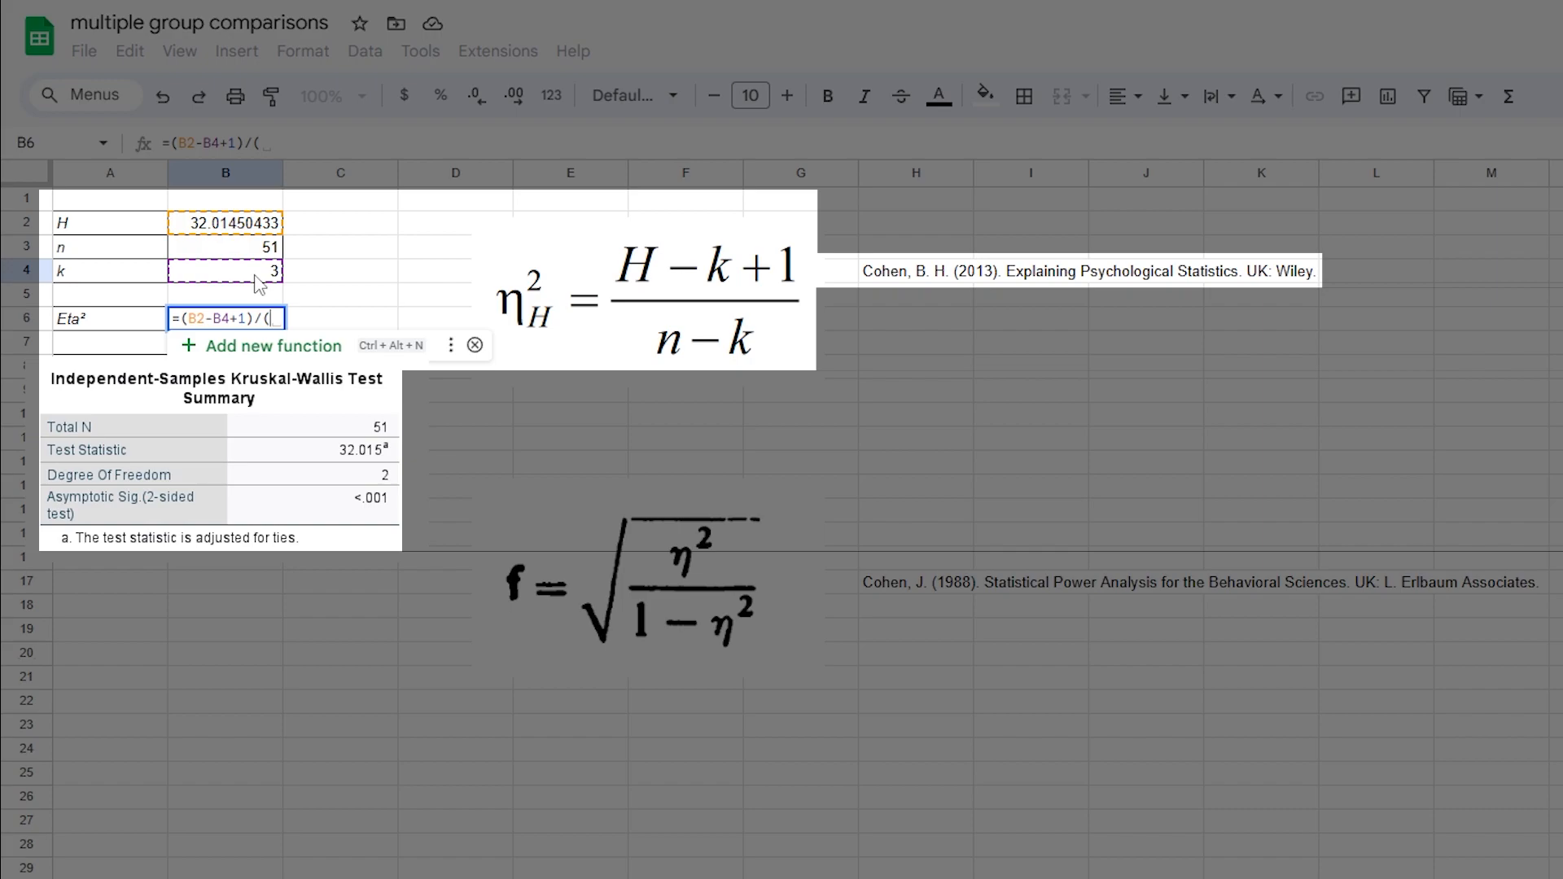
{"action": "left_click", "coordinate": [225, 248]}
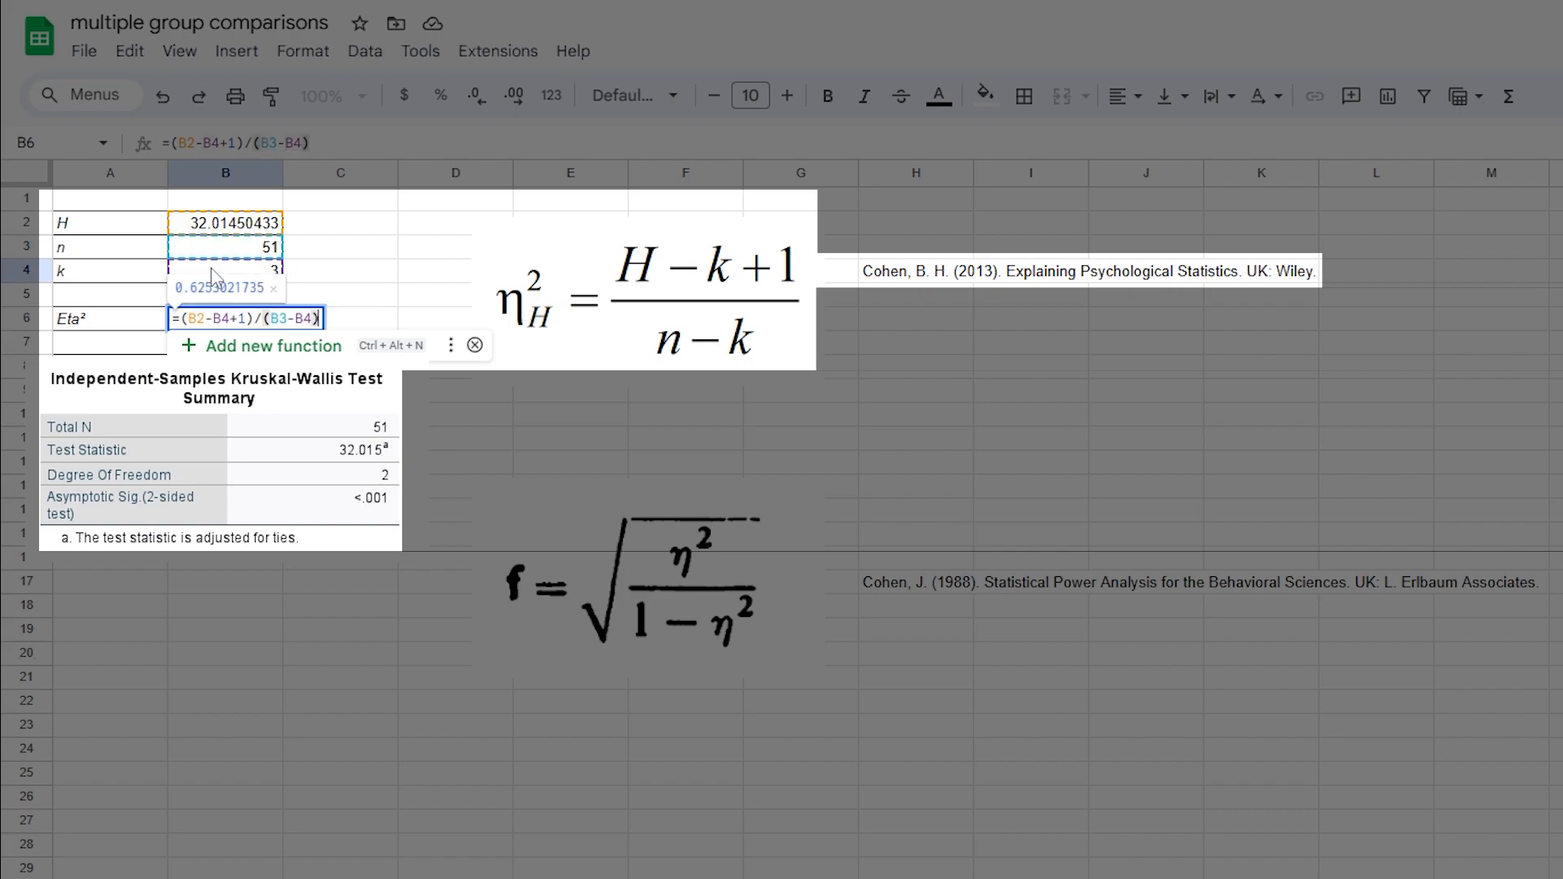
{"action": "key", "text": "Enter"}
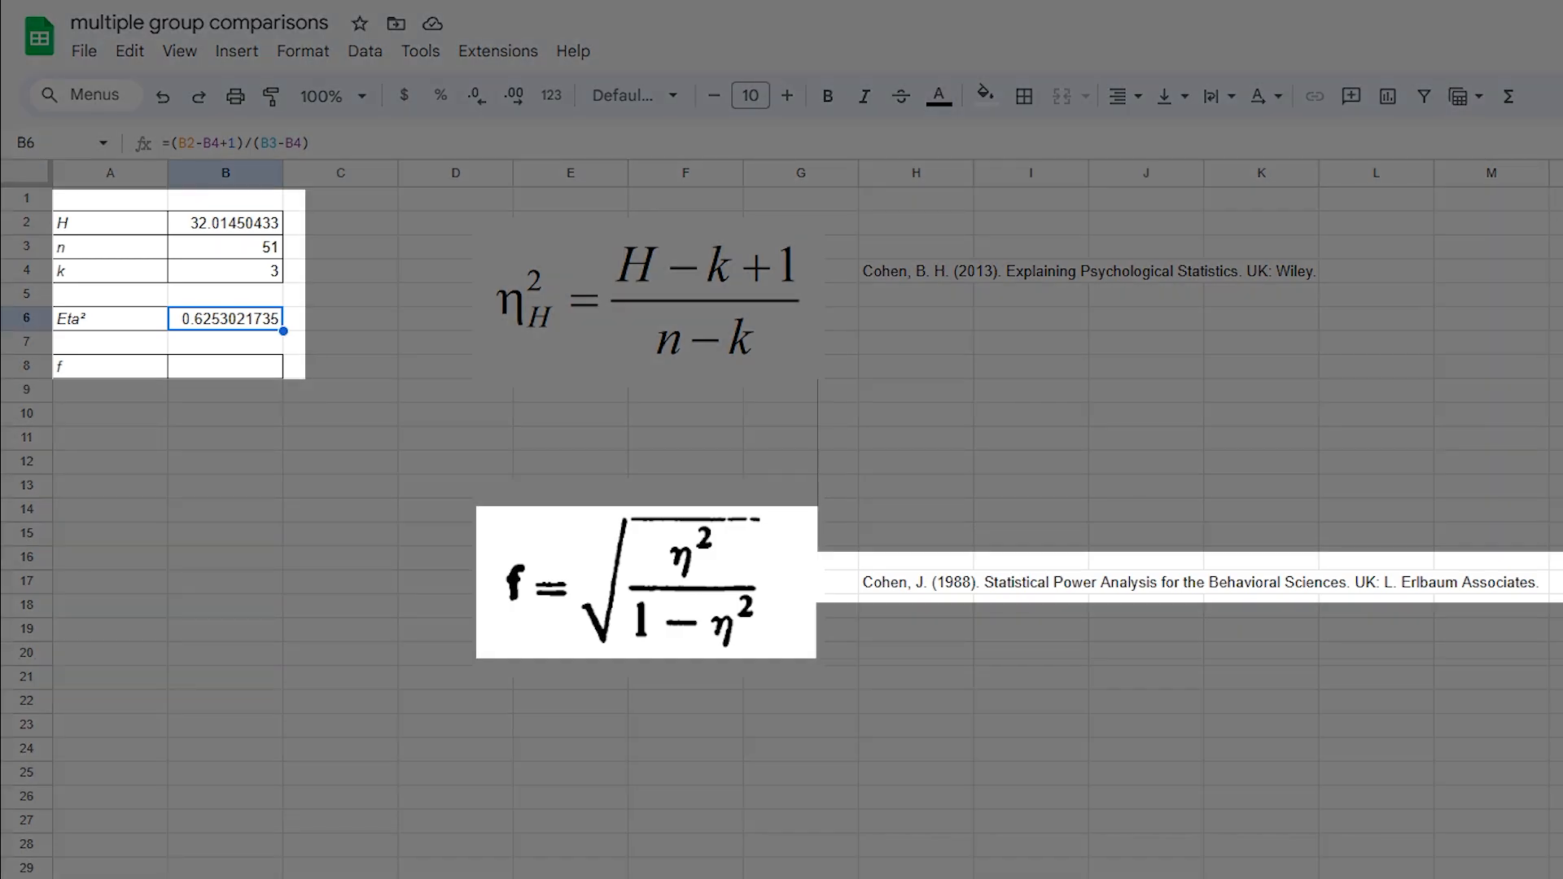
- Enter =SQRT(B6/(1-B6)) in B8 so Cohen's f evaluates to 1.291827074
{"action": "type", "text": "=S"}
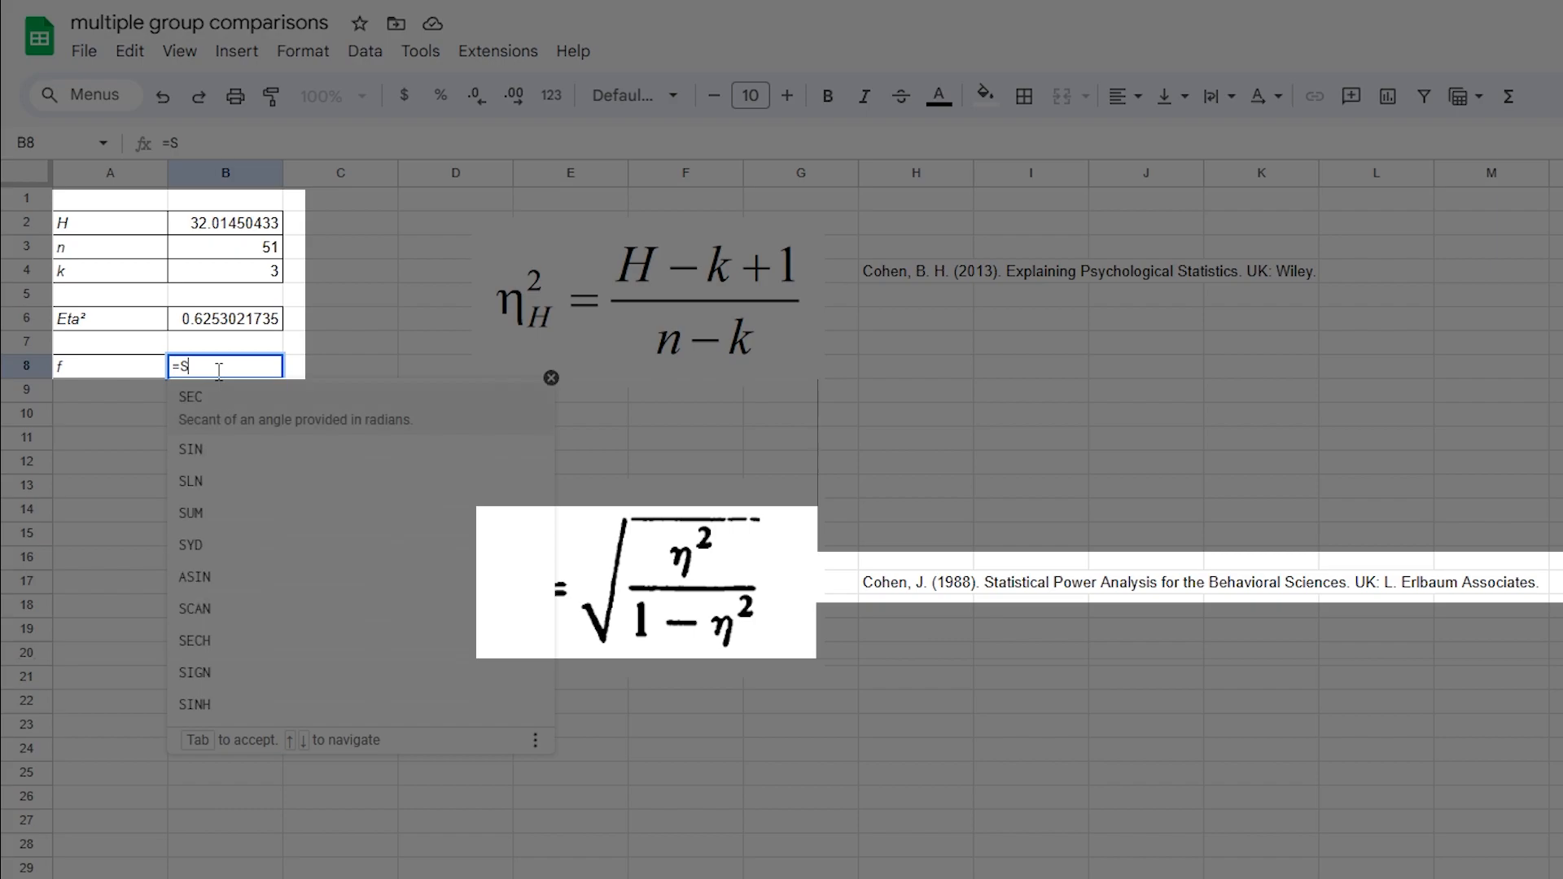
{"action": "type", "text": "QRT("}
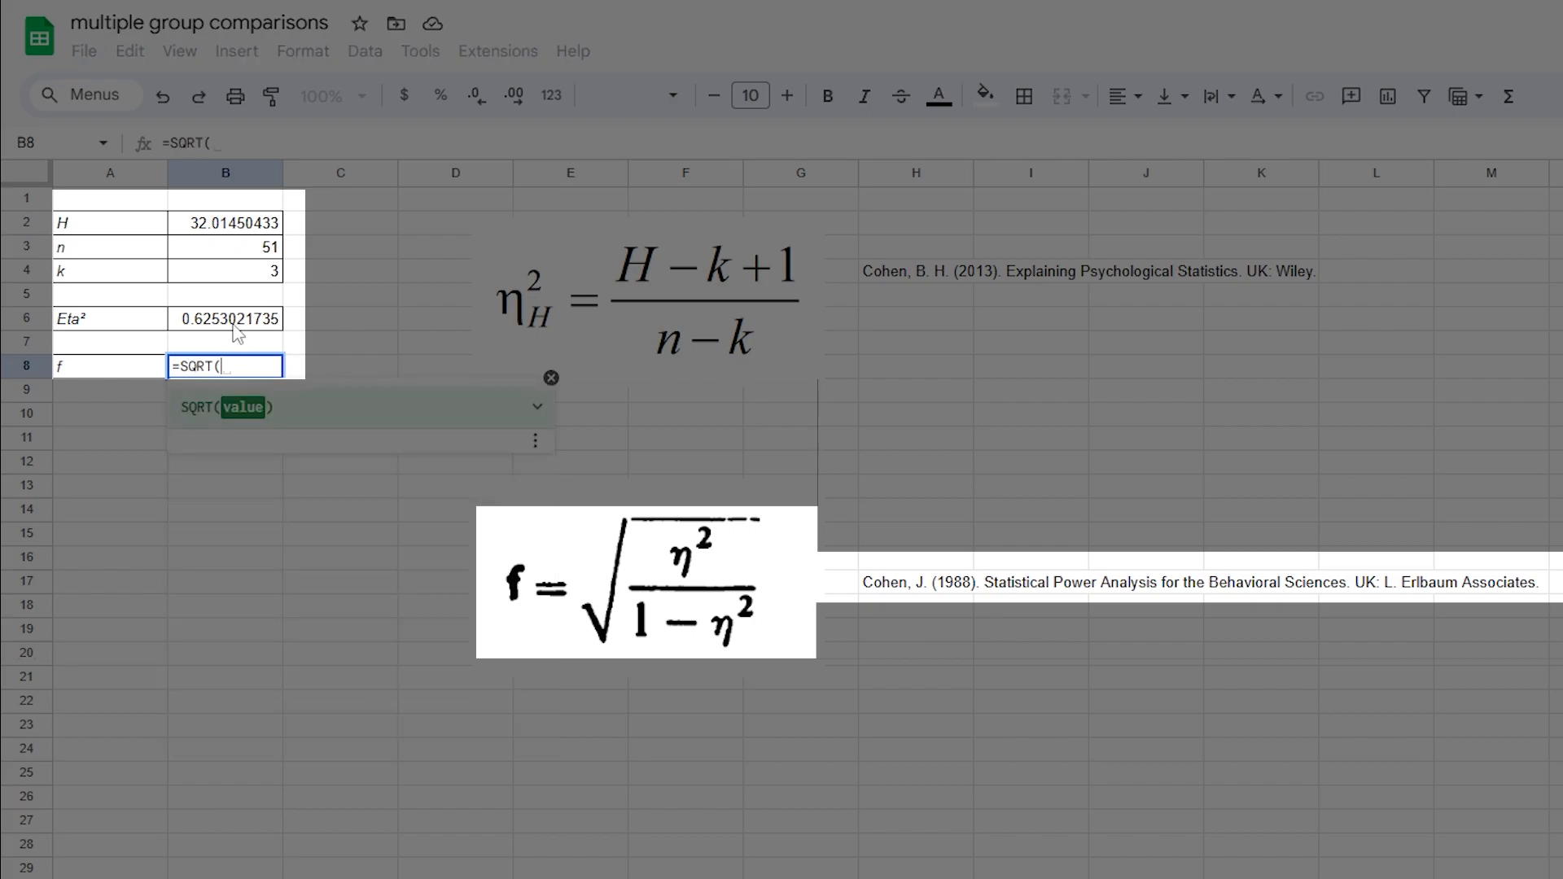
{"action": "type", "text": "B6/(1-B6"}
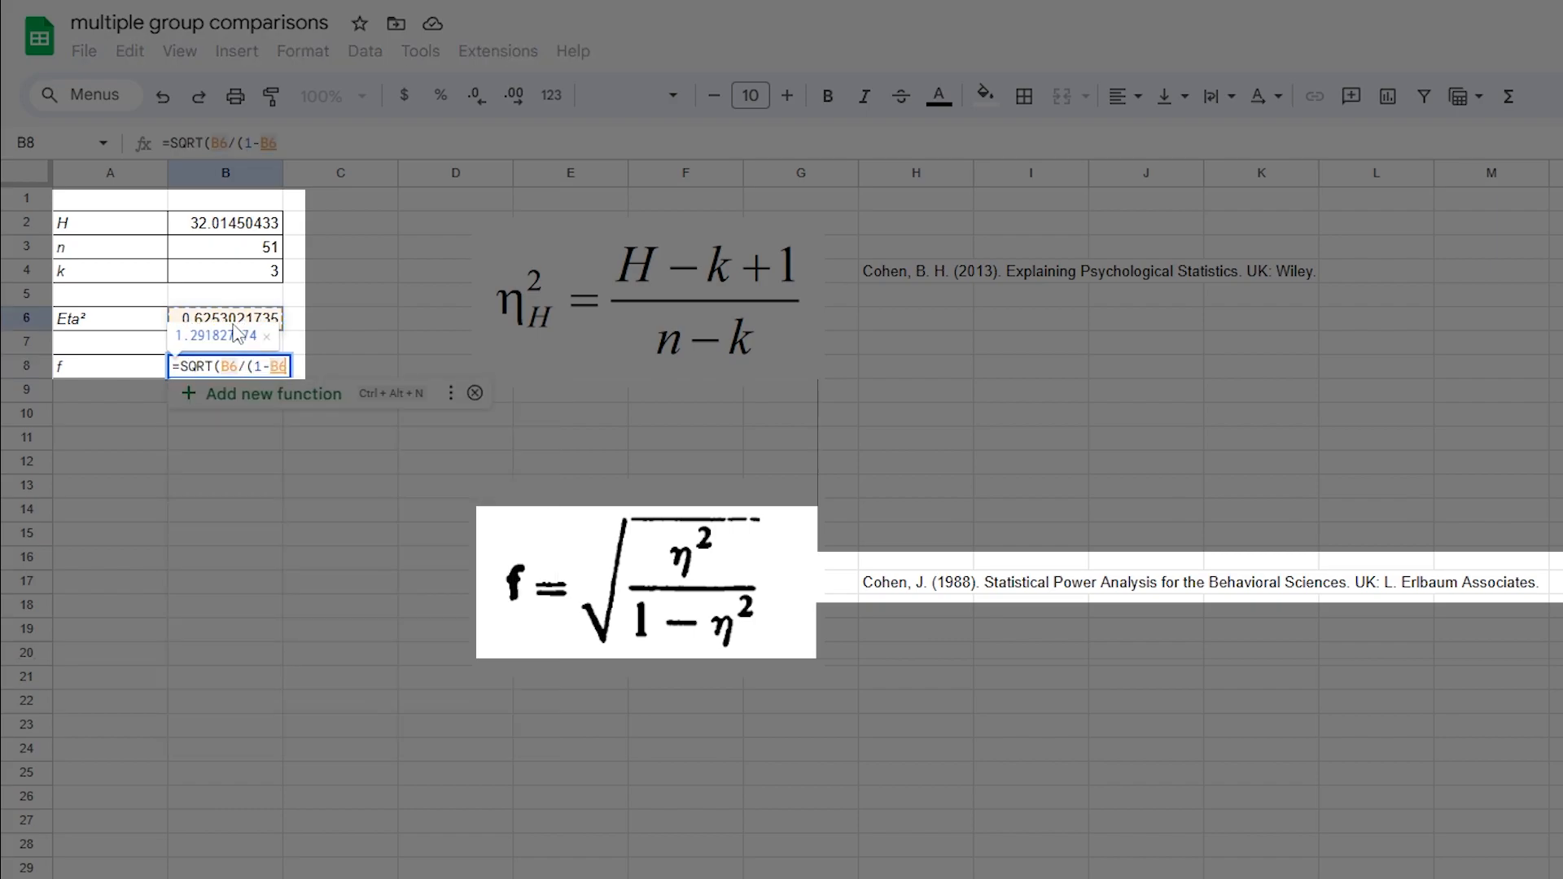
{"action": "key", "text": "Enter"}
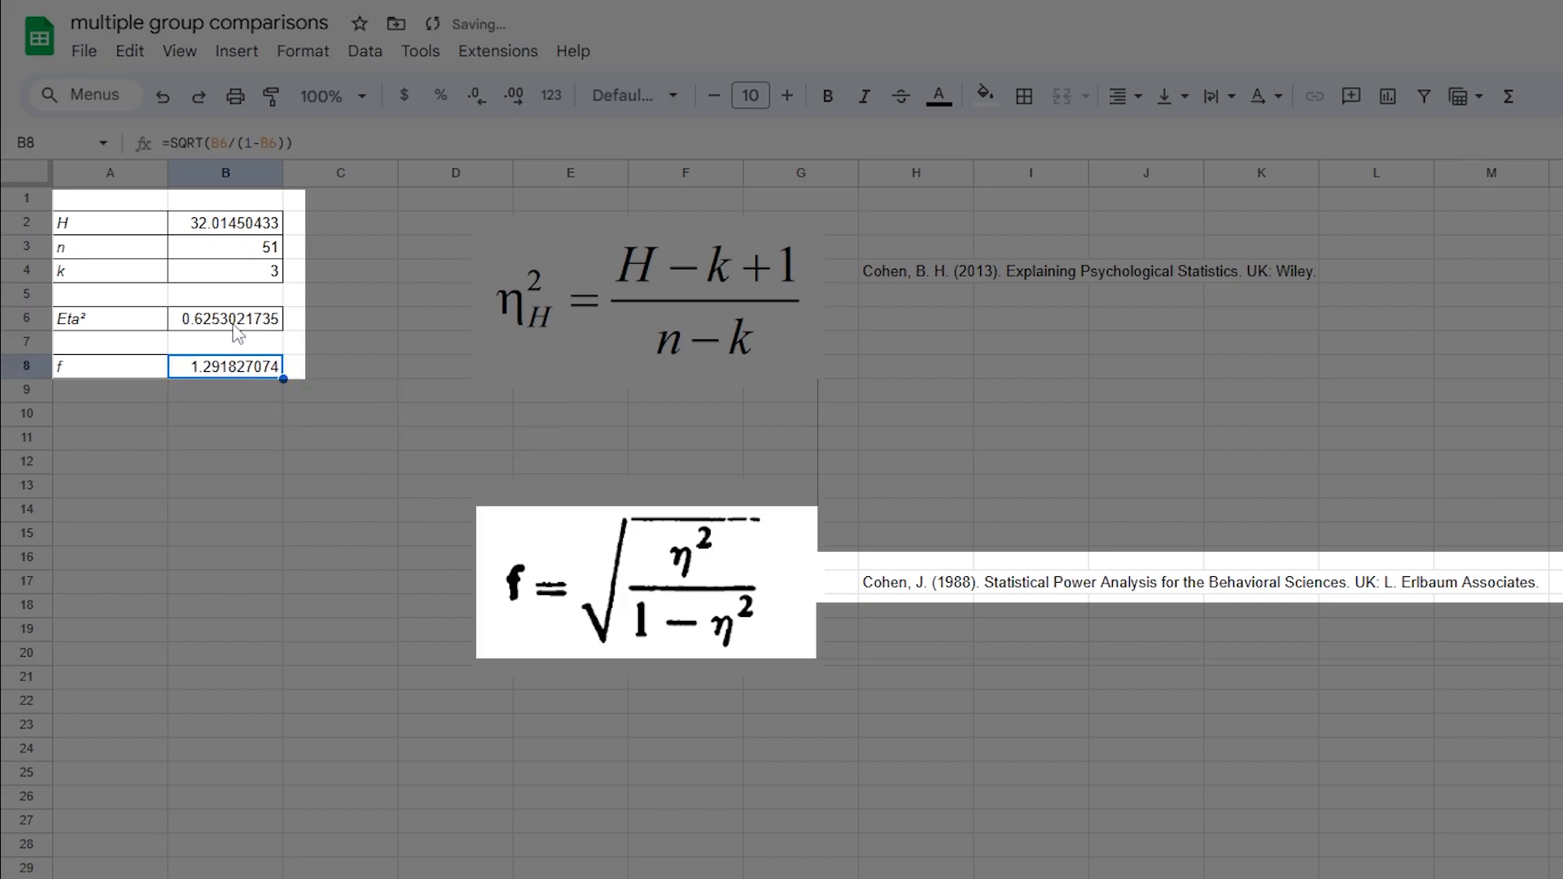